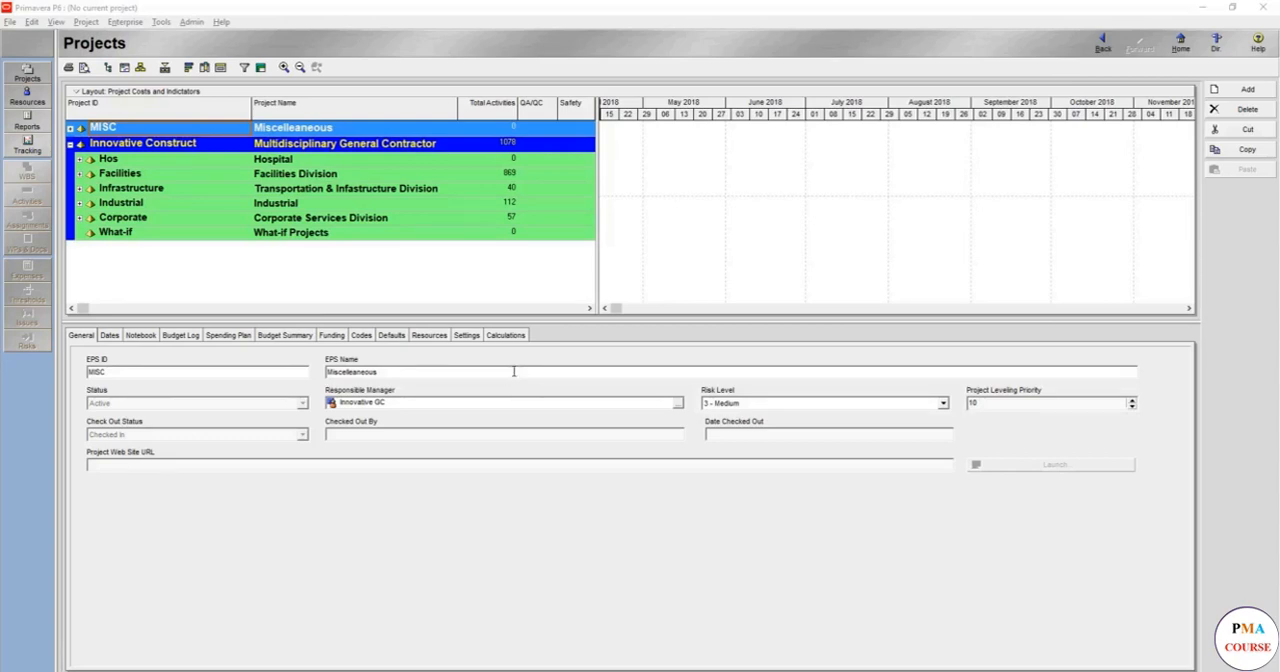
pyautogui.moveTo(518, 363)
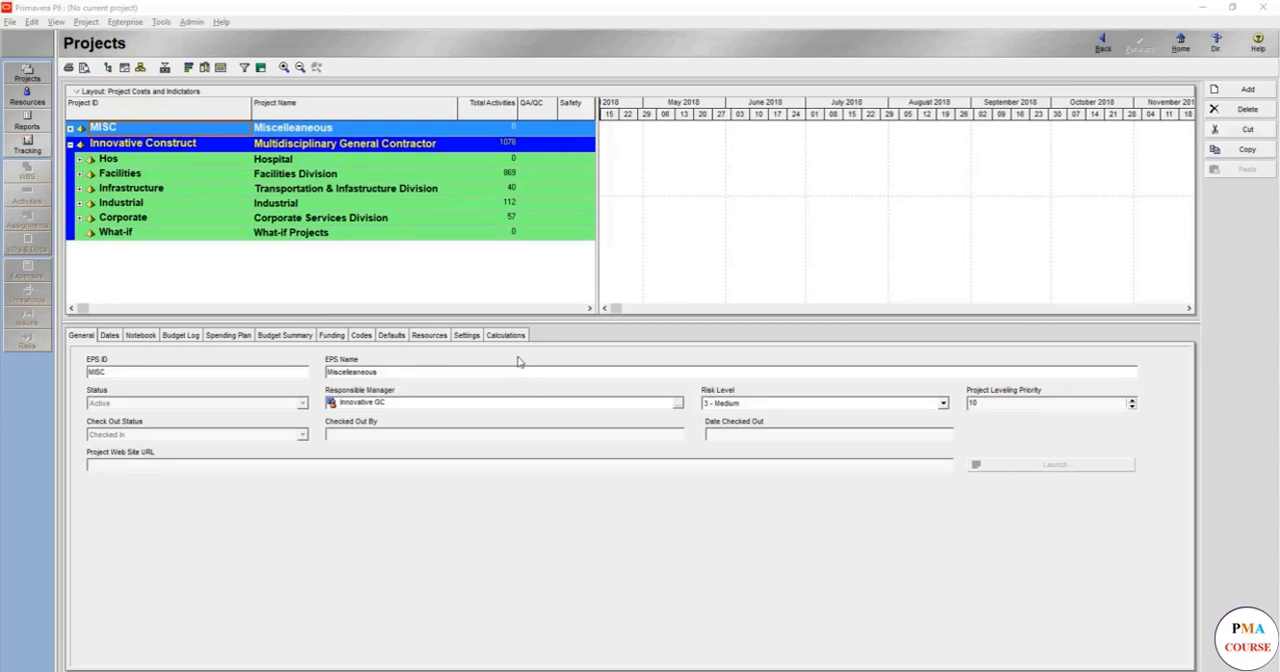
pyautogui.moveTo(398, 187)
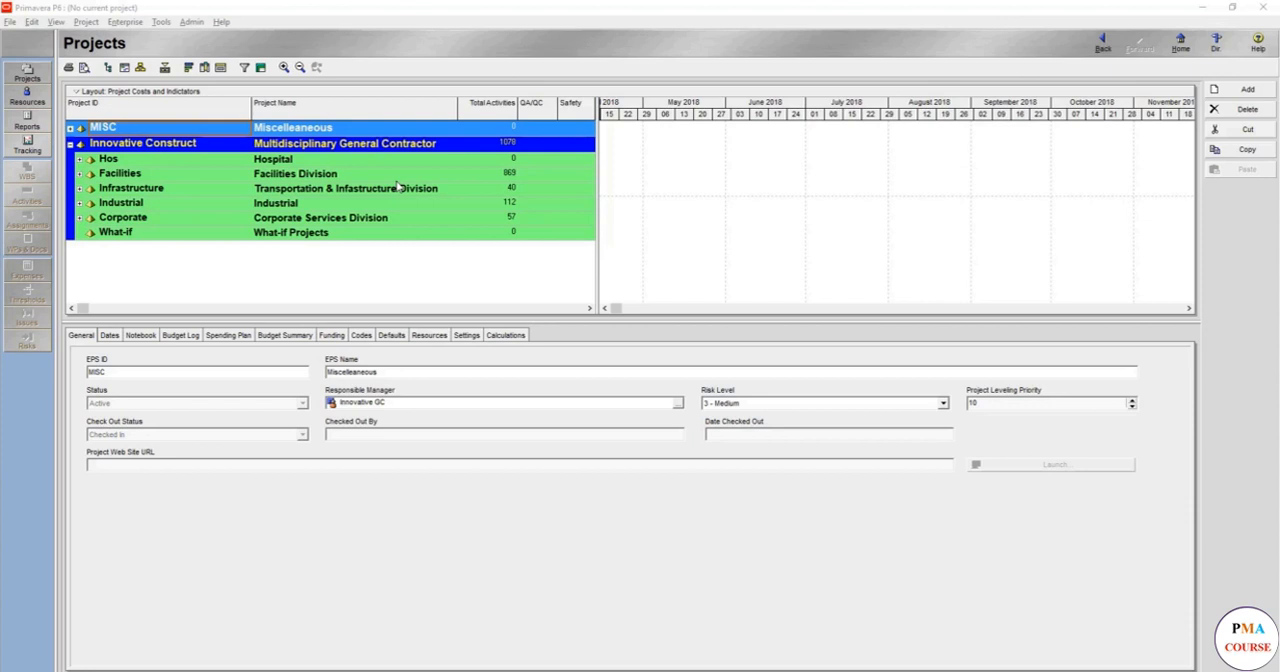
pyautogui.moveTo(453, 165)
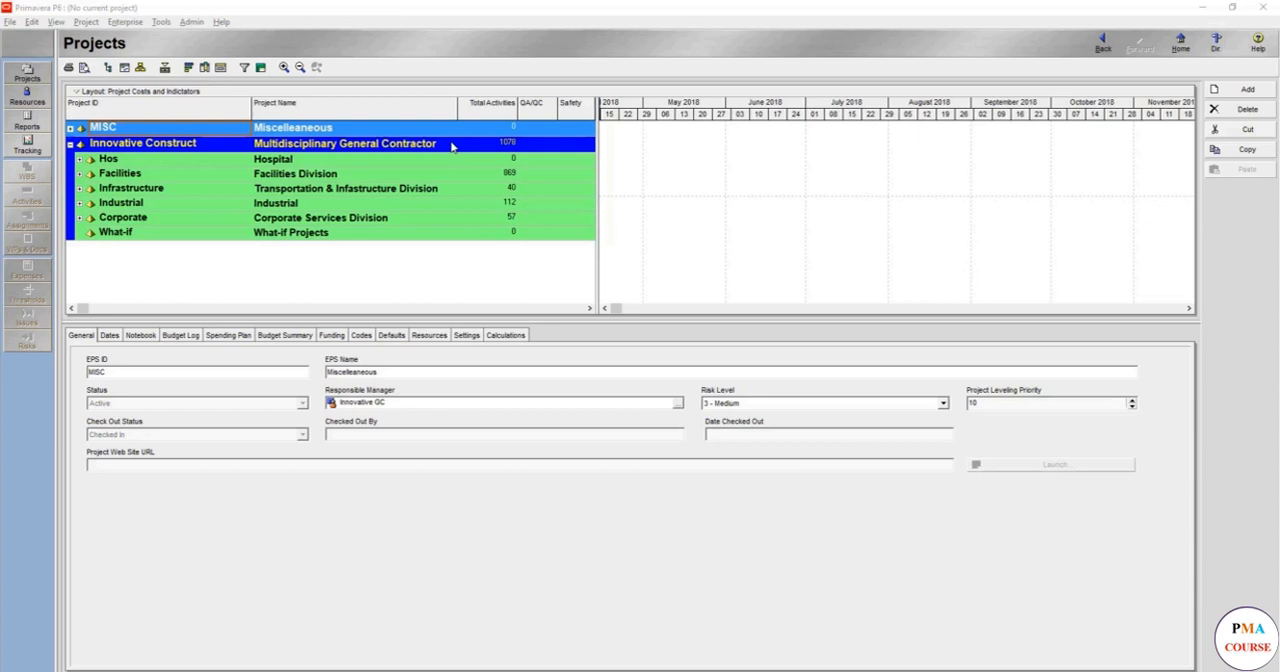
pyautogui.moveTo(195, 188)
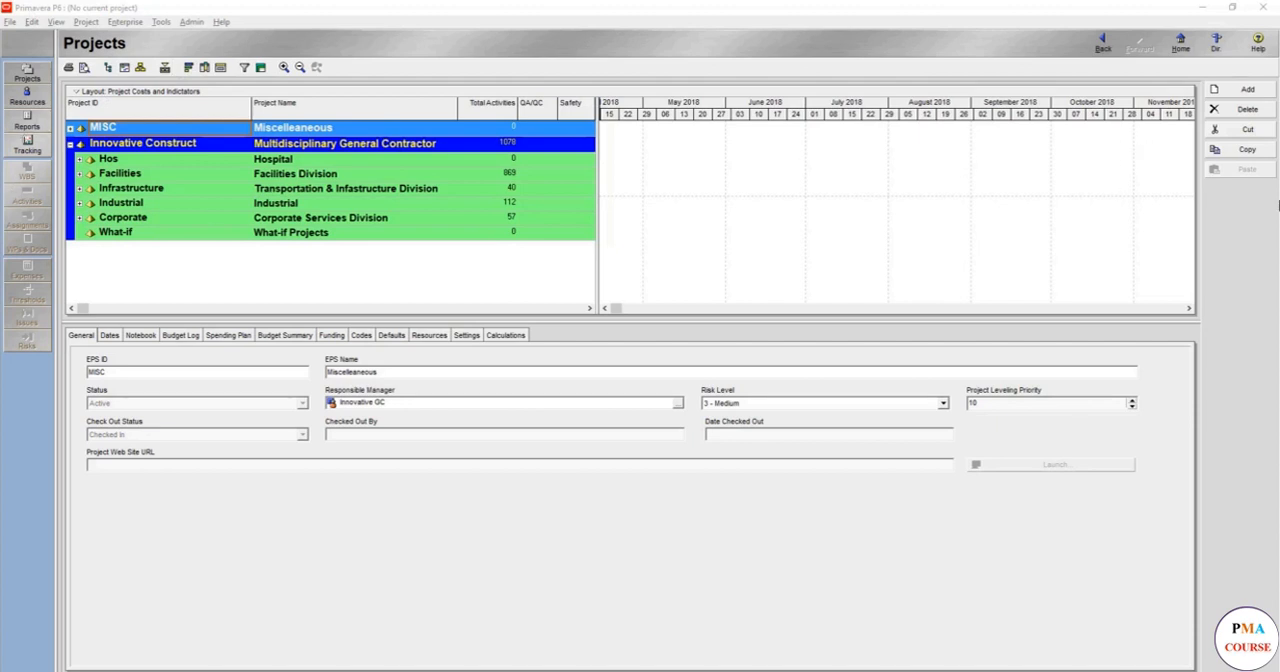
pyautogui.moveTo(968, 9)
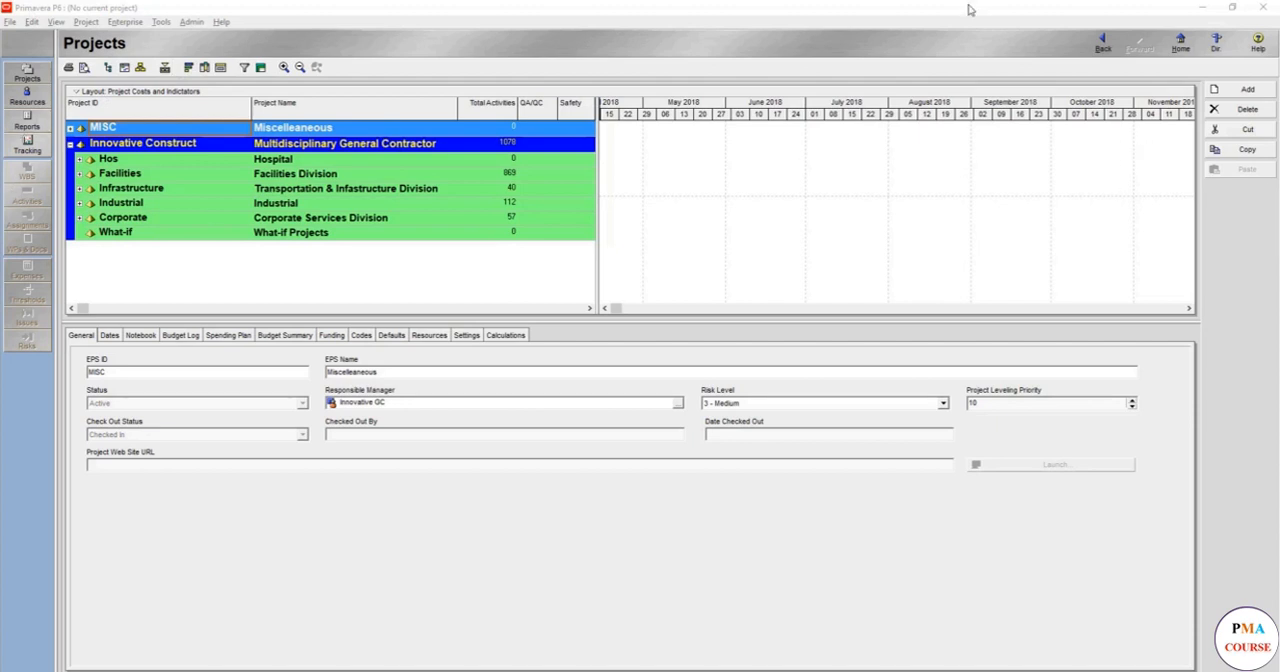
pyautogui.moveTo(342, 300)
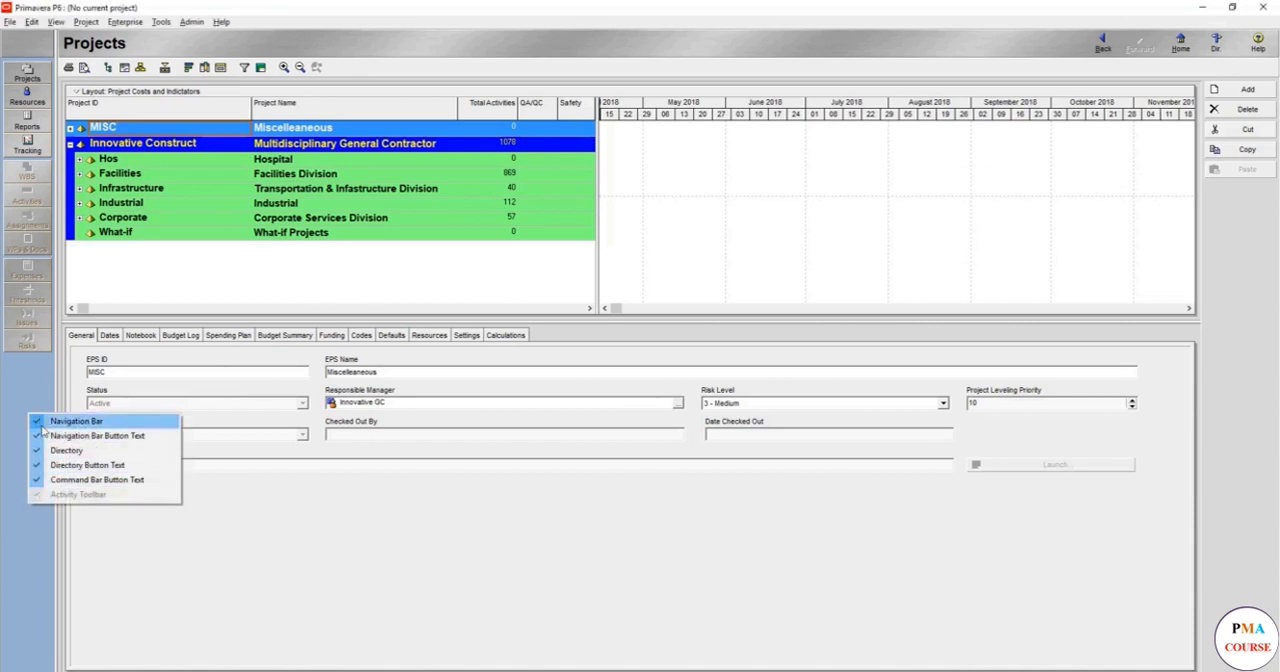
pyautogui.moveTo(87, 465)
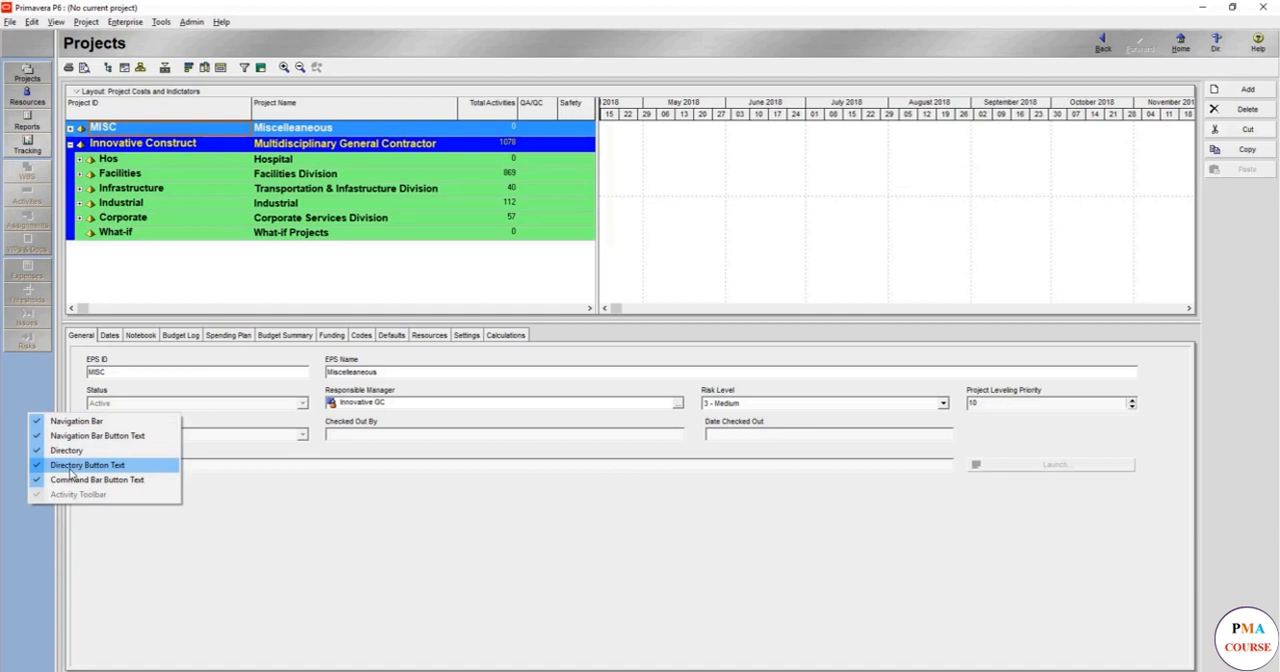
# Toggle the navigation bar and command bar text labels off and back on.
pyautogui.click(87, 464)
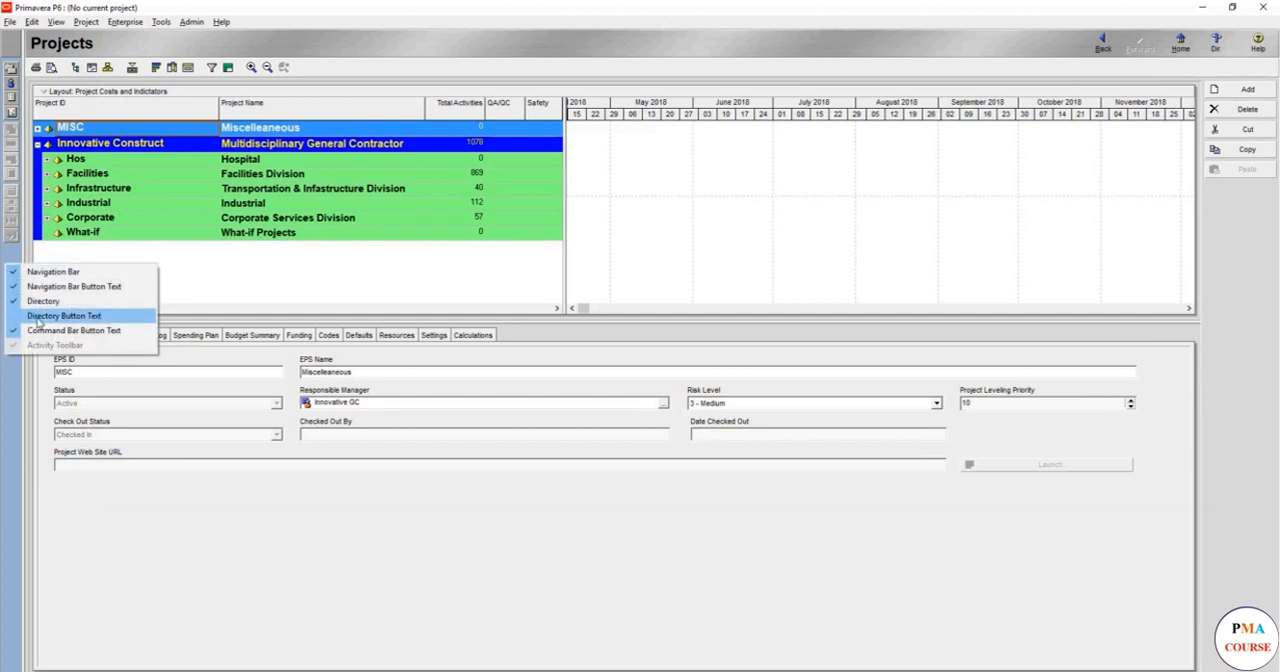
pyautogui.click(63, 315)
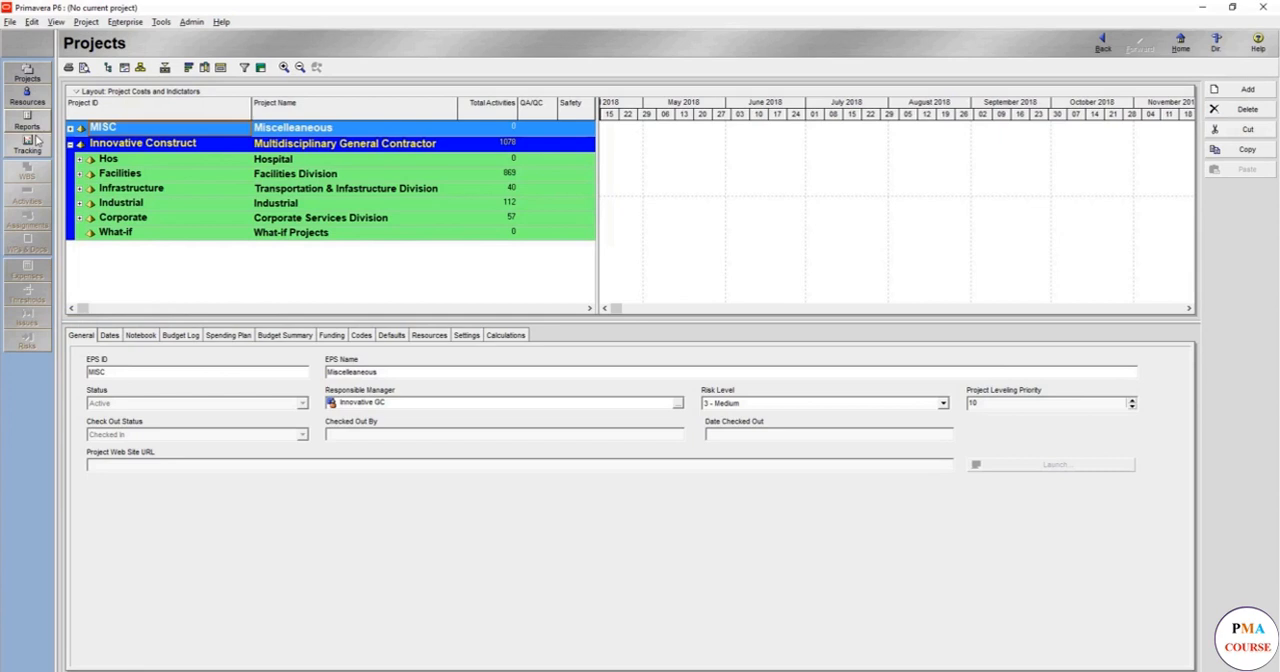
pyautogui.moveTo(47, 189)
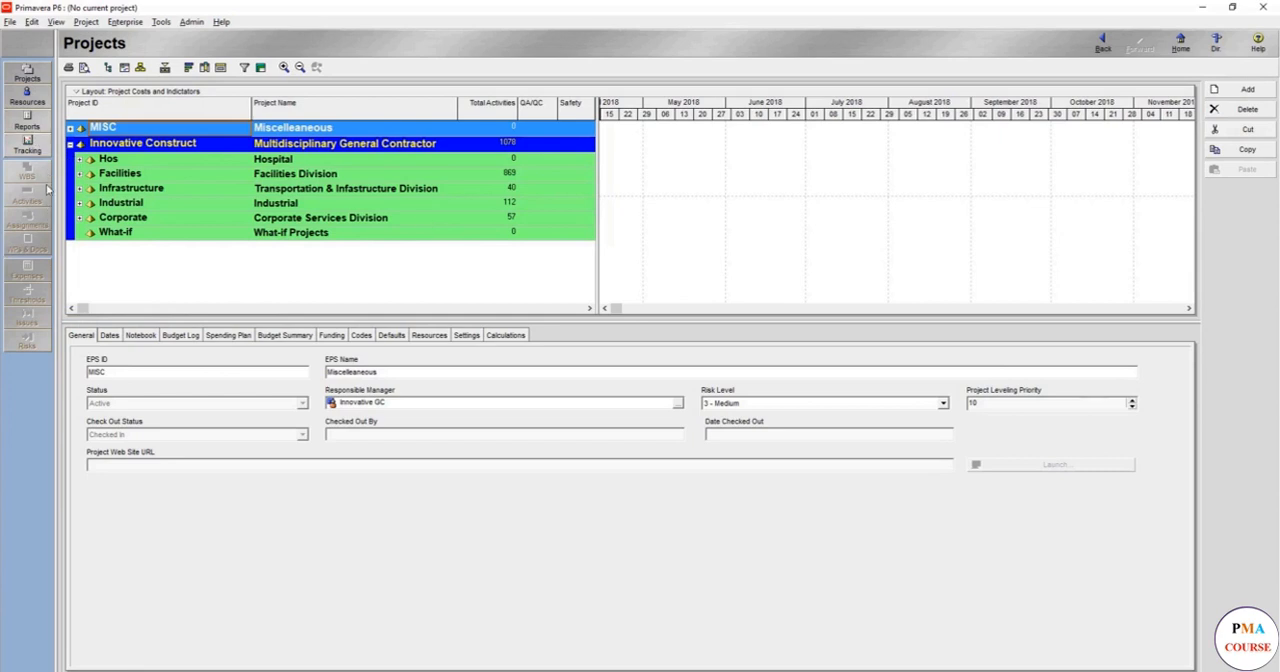
pyautogui.moveTo(12, 352)
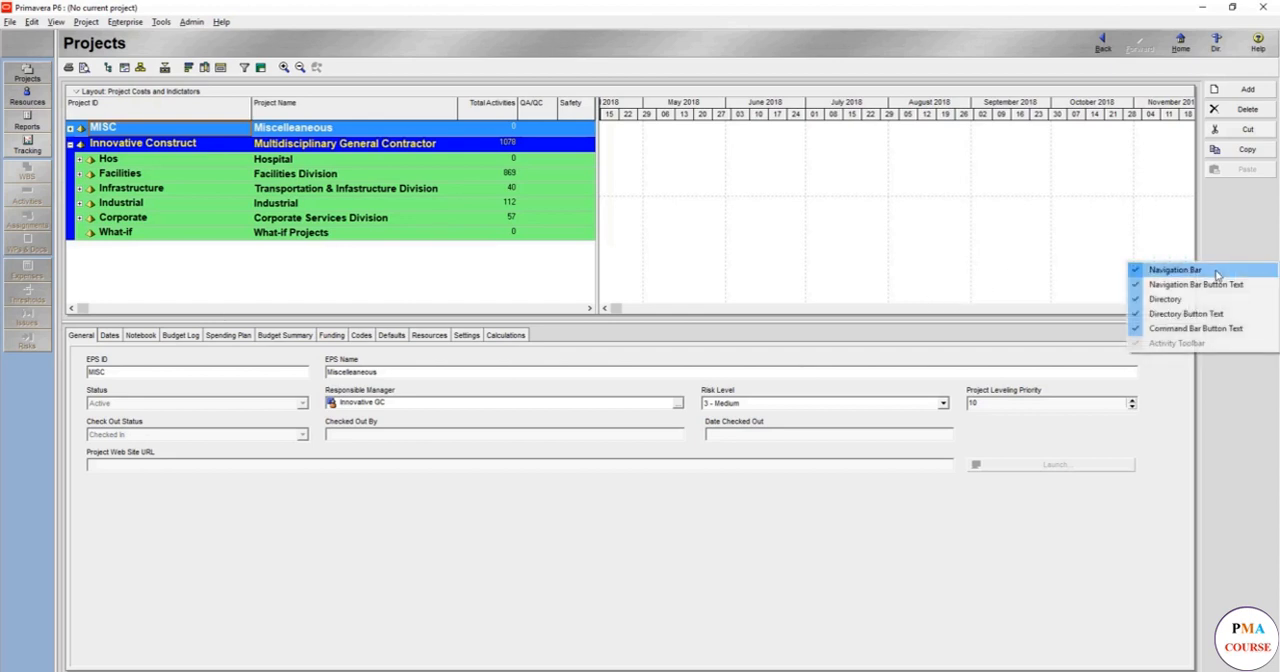
pyautogui.moveTo(1200, 328)
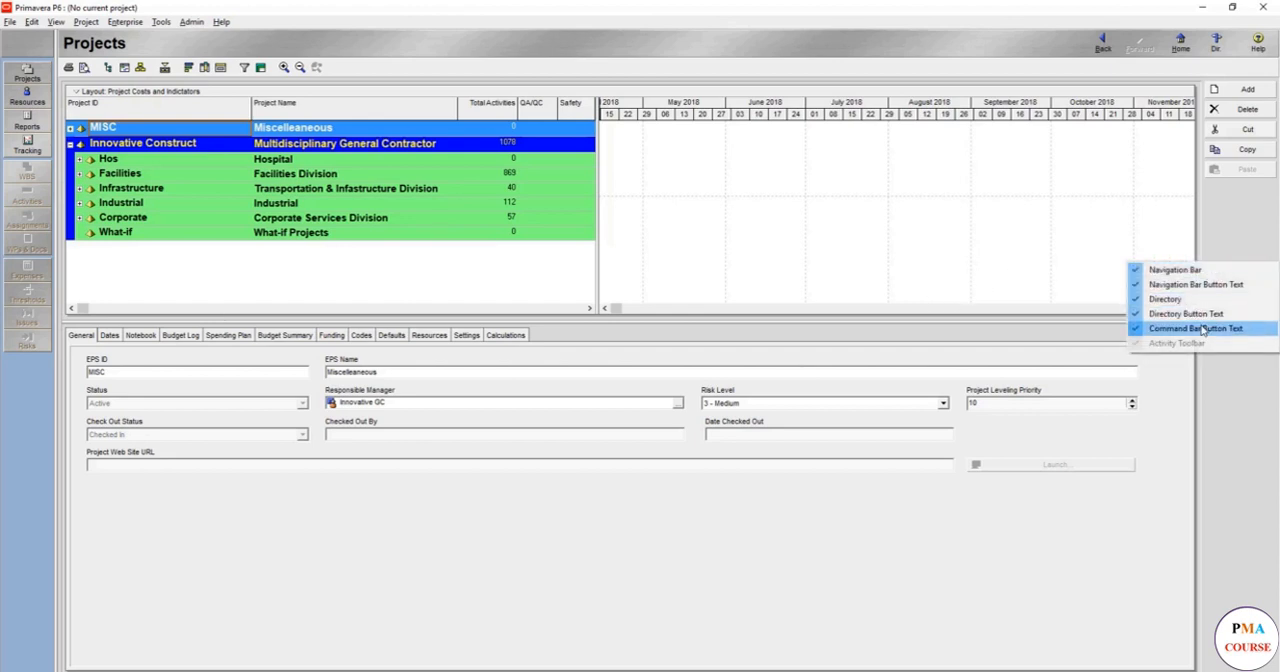
pyautogui.click(1197, 328)
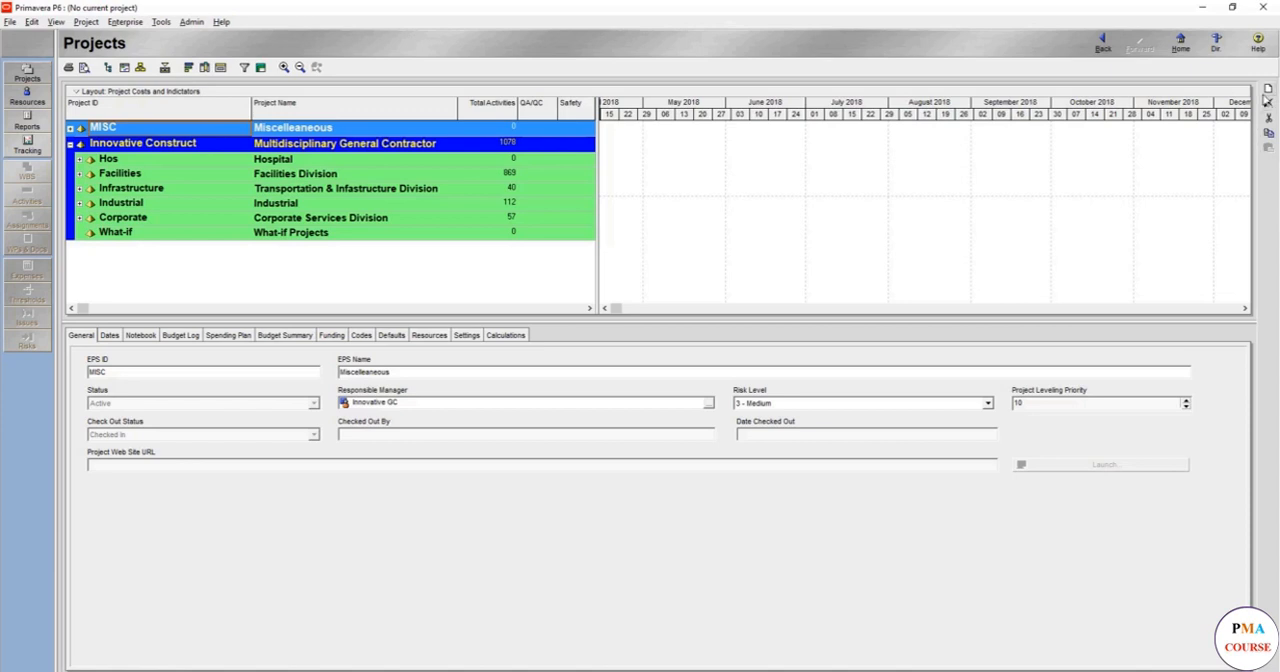
pyautogui.moveTo(1269, 104)
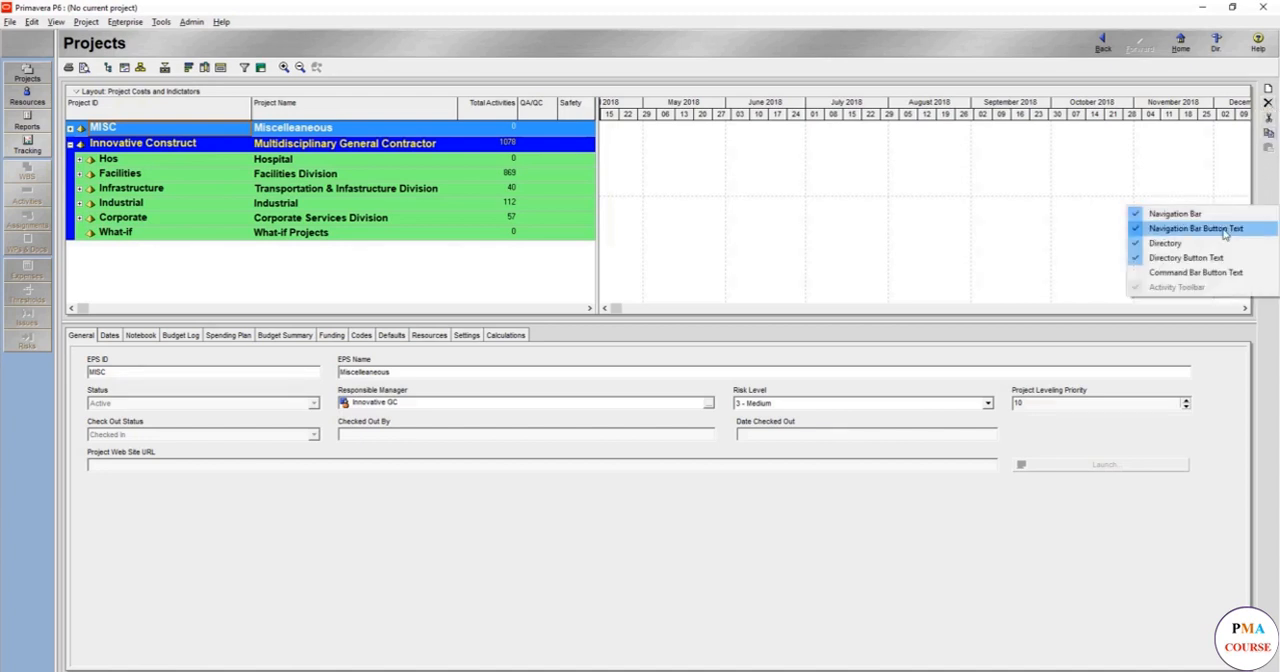
pyautogui.click(1196, 228)
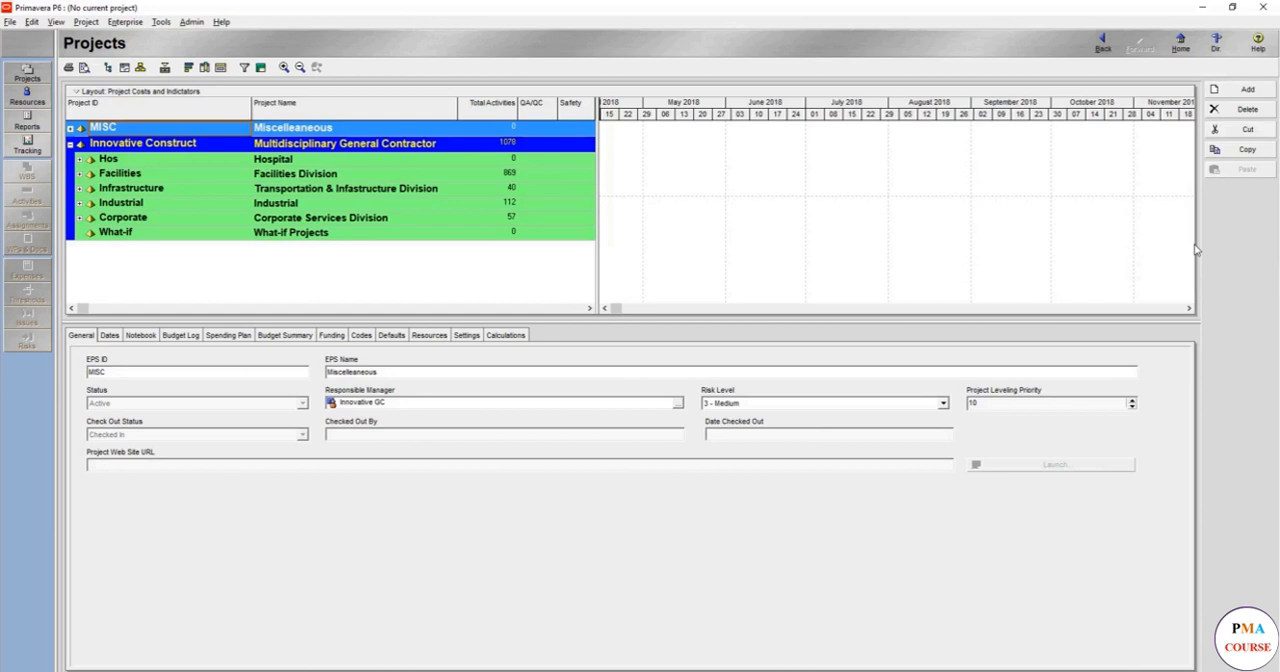
pyautogui.moveTo(247, 212)
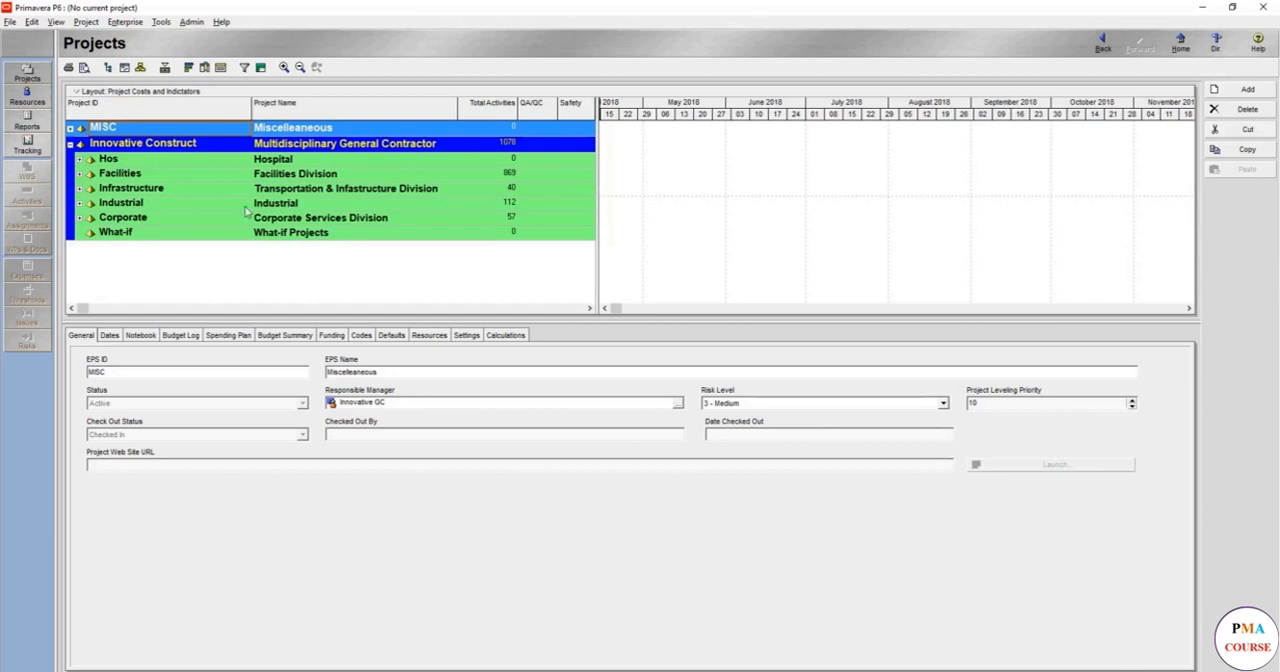
# Leave the File menu and browse the Edit menu commands without choosing any.
pyautogui.click(10, 21)
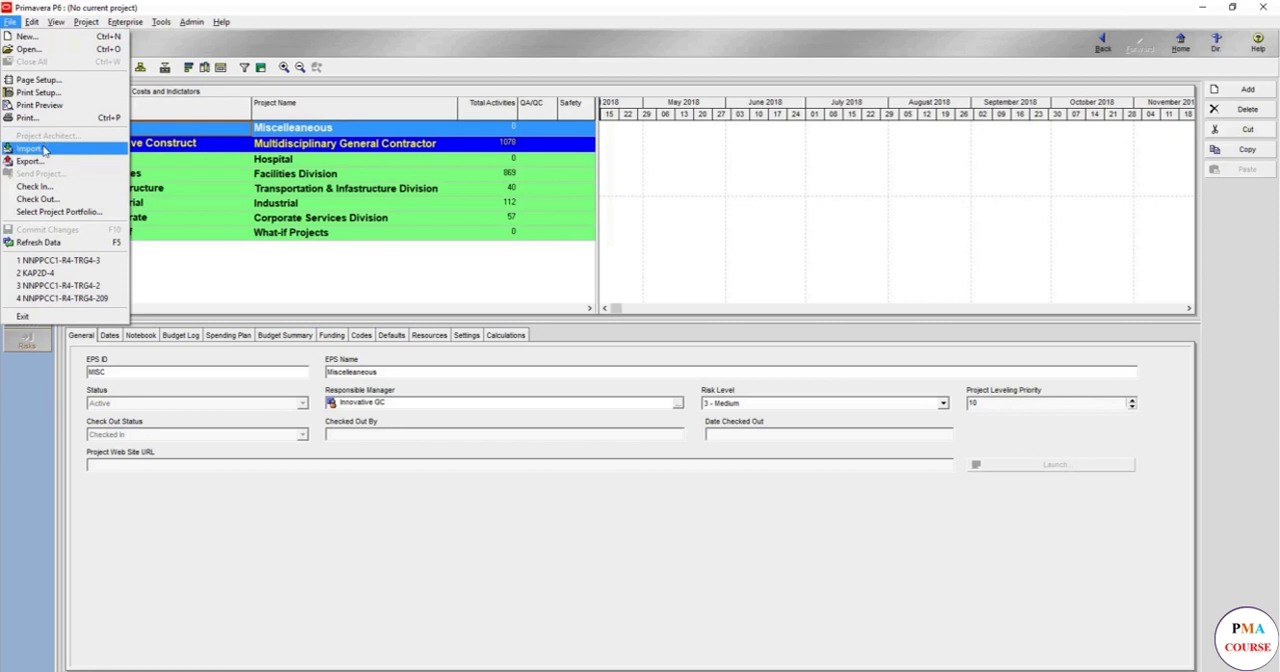
pyautogui.moveTo(40, 242)
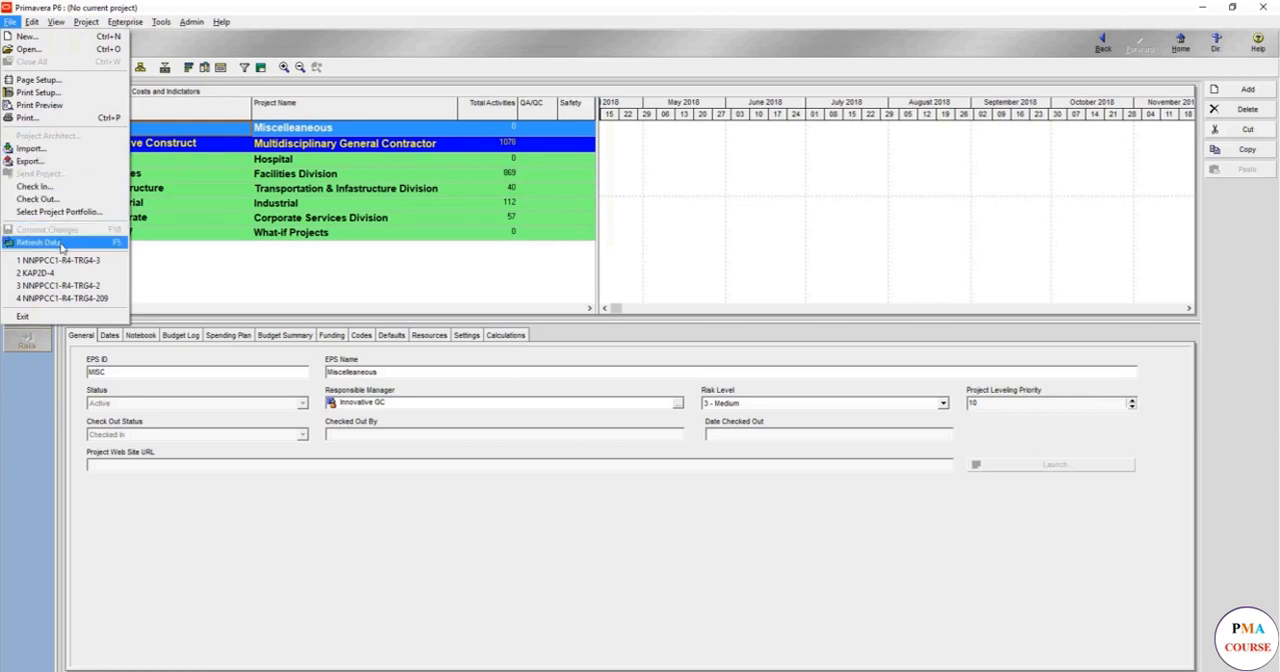
pyautogui.click(32, 21)
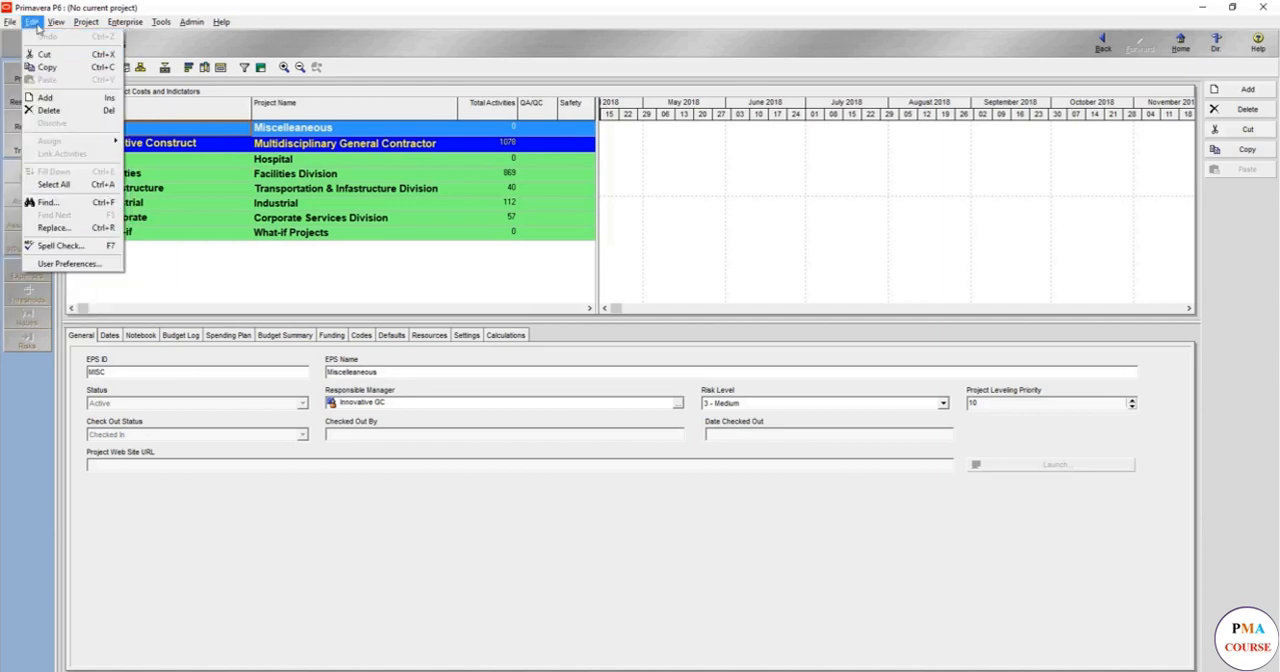
pyautogui.moveTo(45, 97)
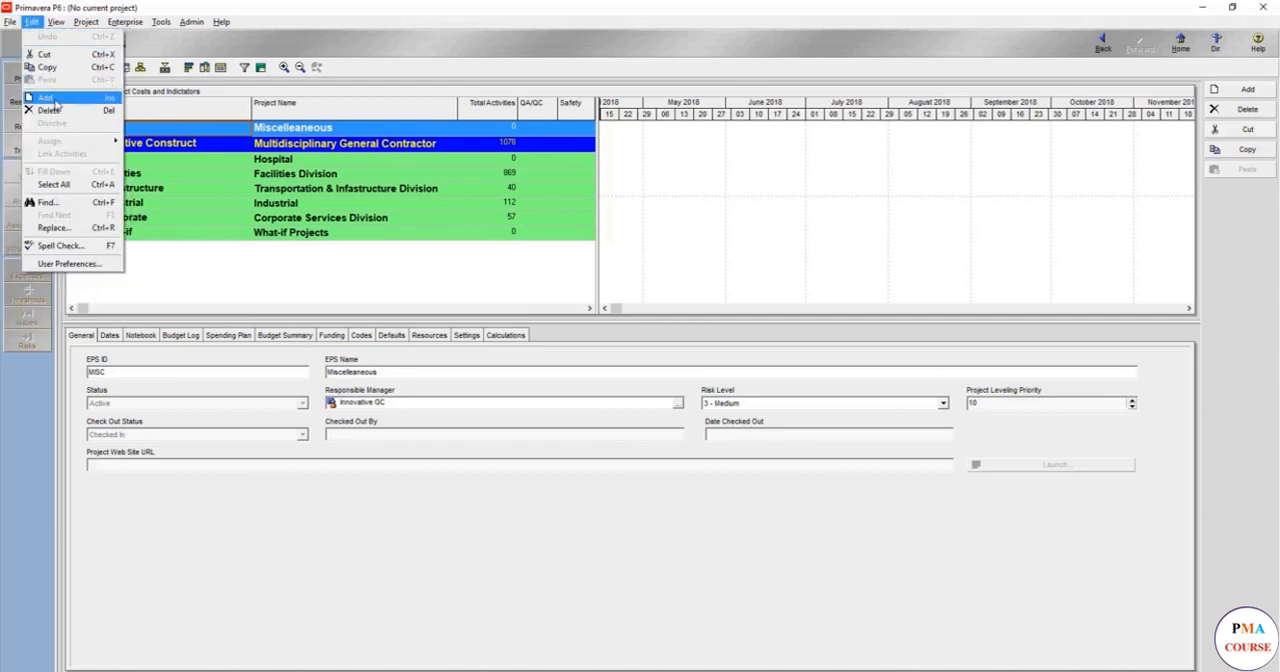
pyautogui.moveTo(55, 185)
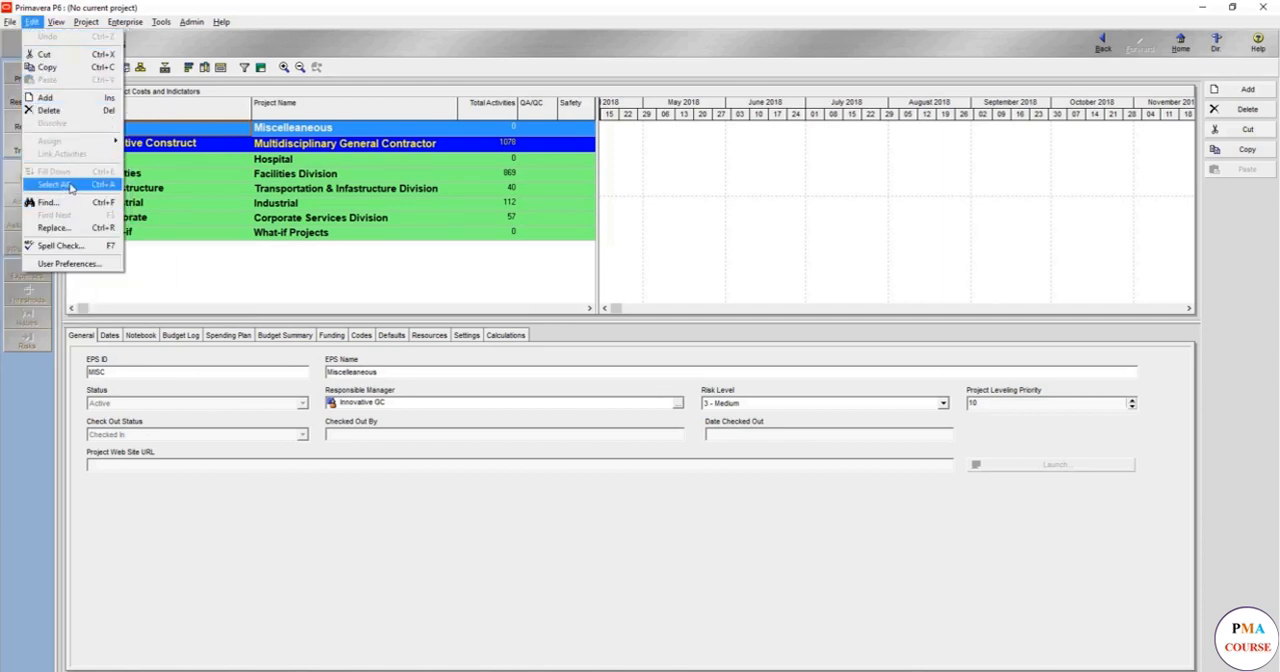
pyautogui.moveTo(55, 171)
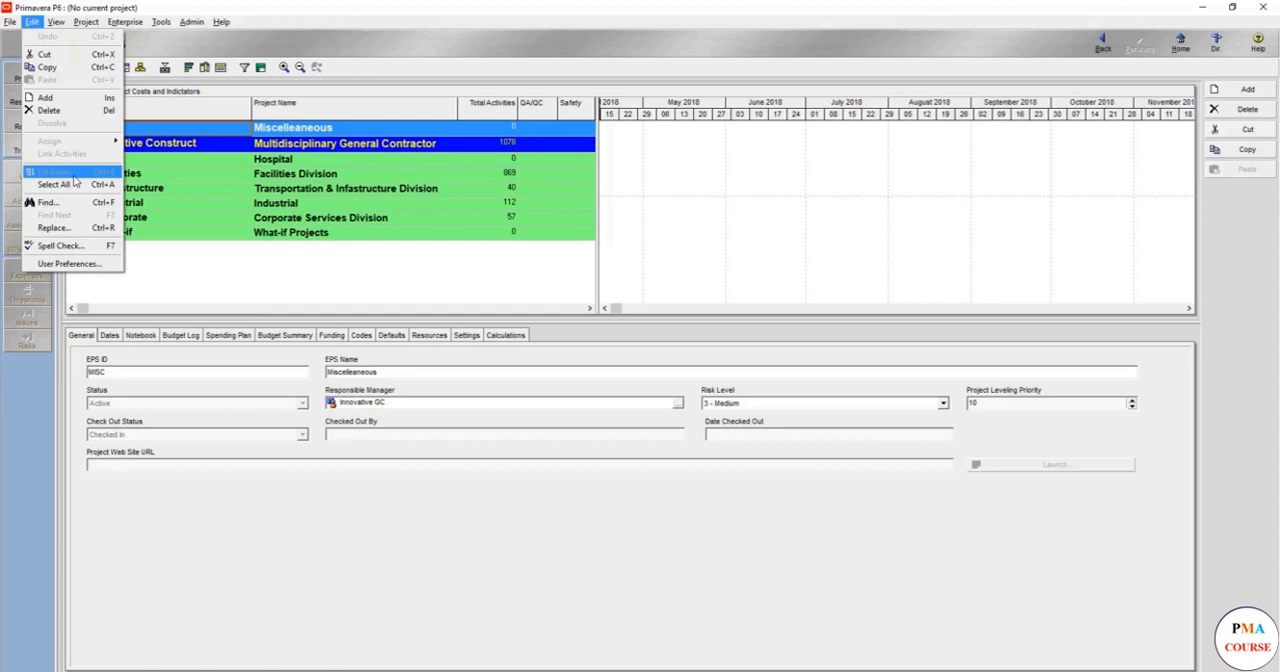
pyautogui.moveTo(62, 38)
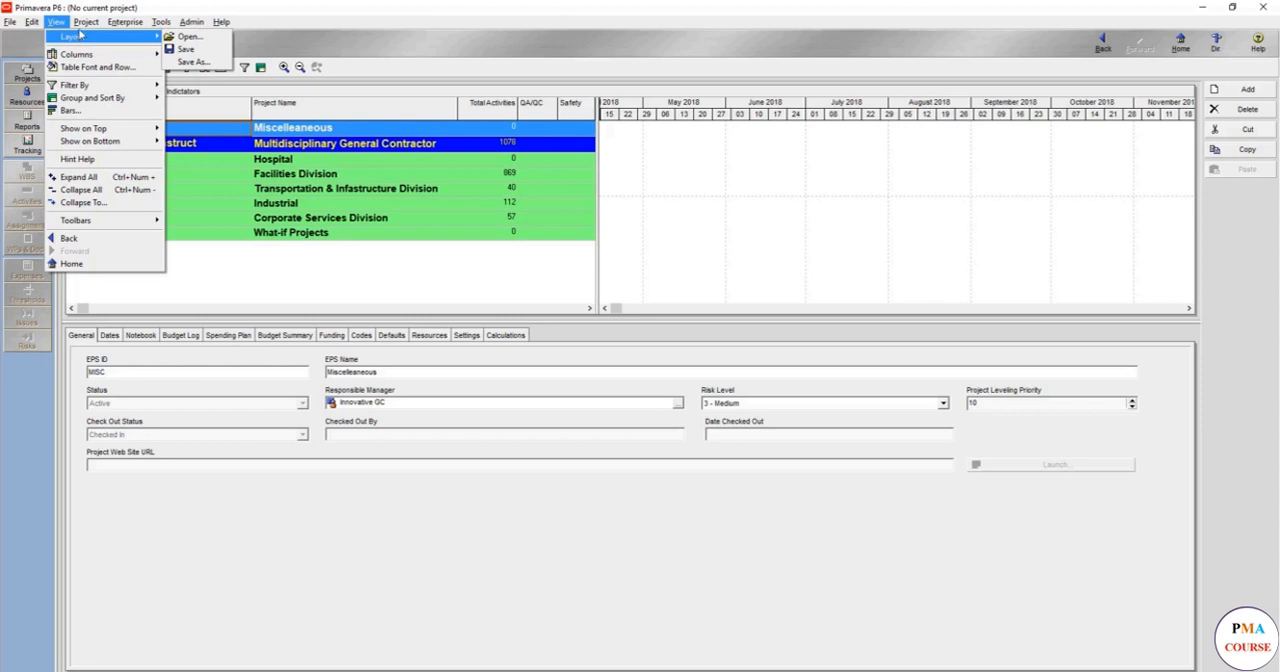
# Browse the Project menu, then the Enterprise menu for codes, calendars and resources.
pyautogui.click(86, 21)
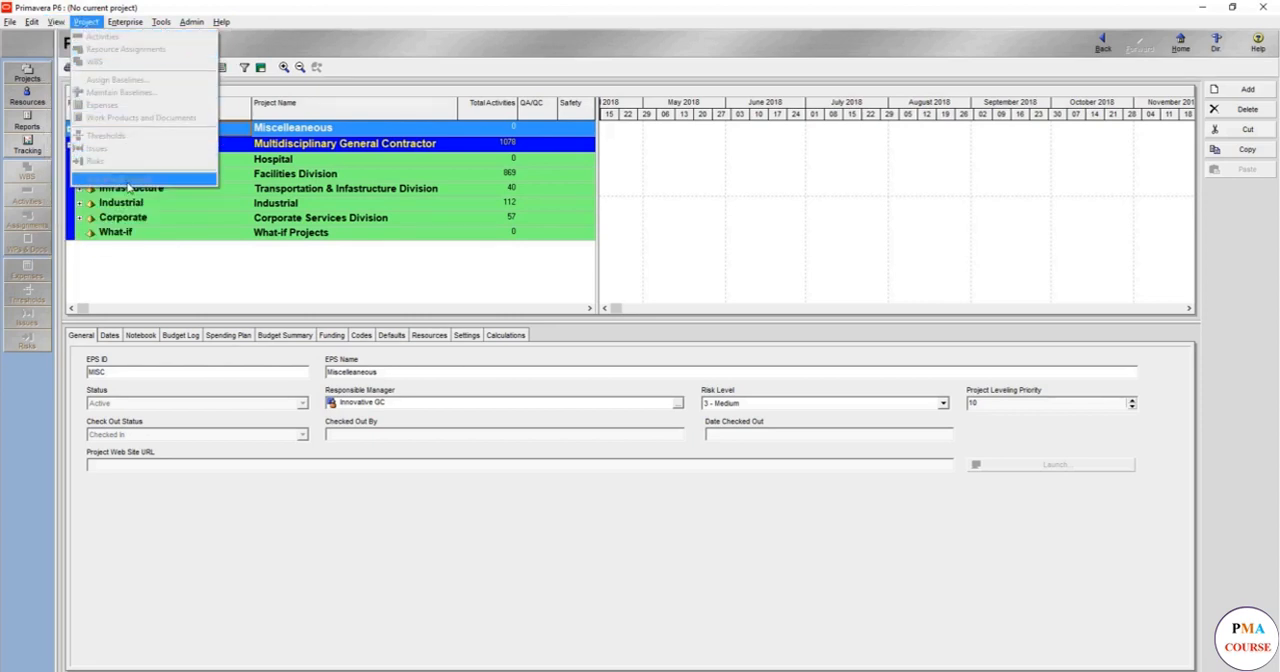
pyautogui.moveTo(128, 135)
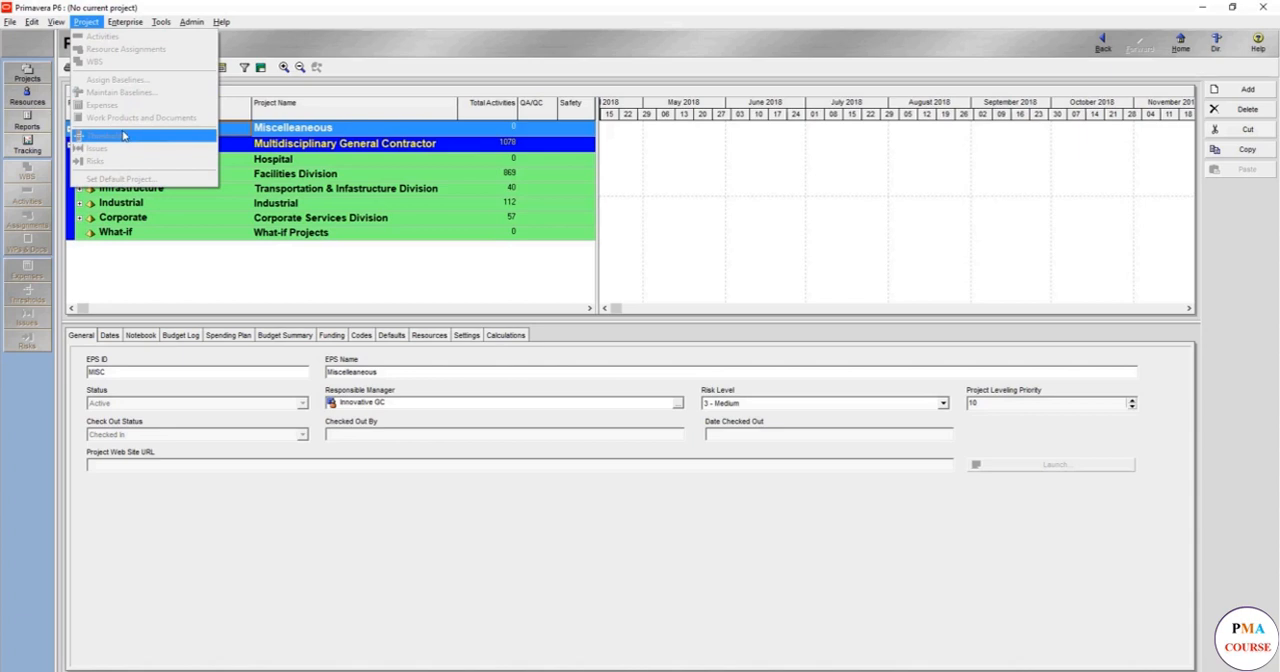
pyautogui.click(124, 21)
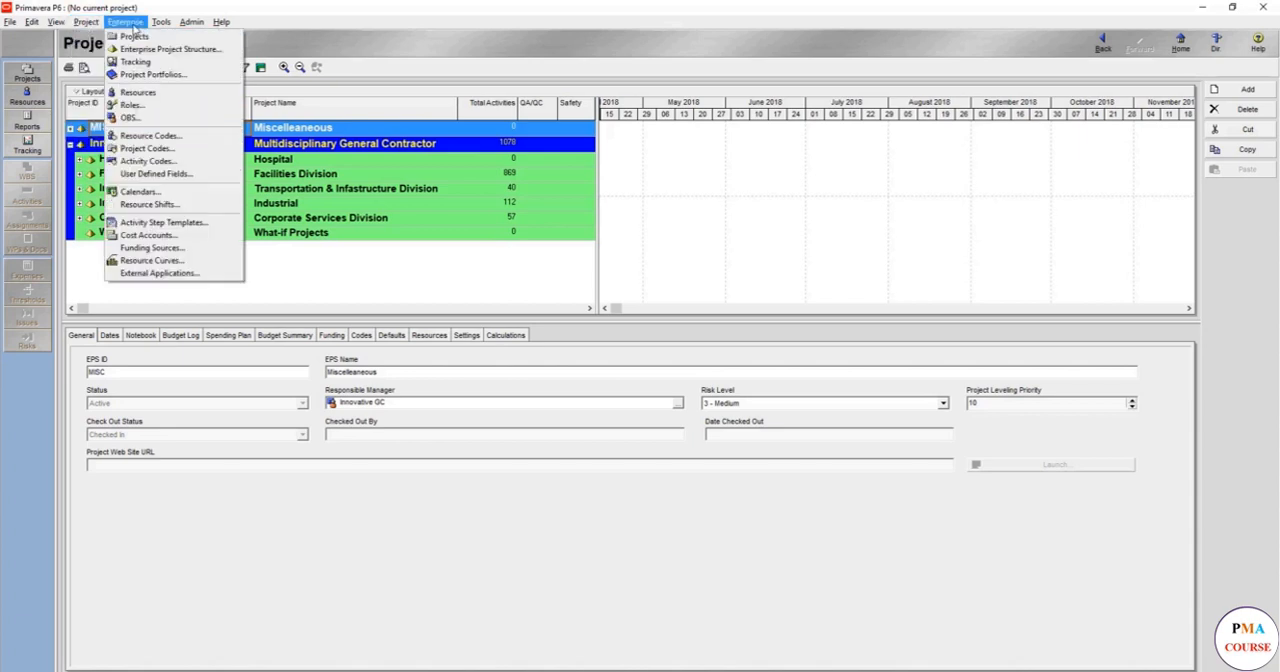
pyautogui.moveTo(133, 36)
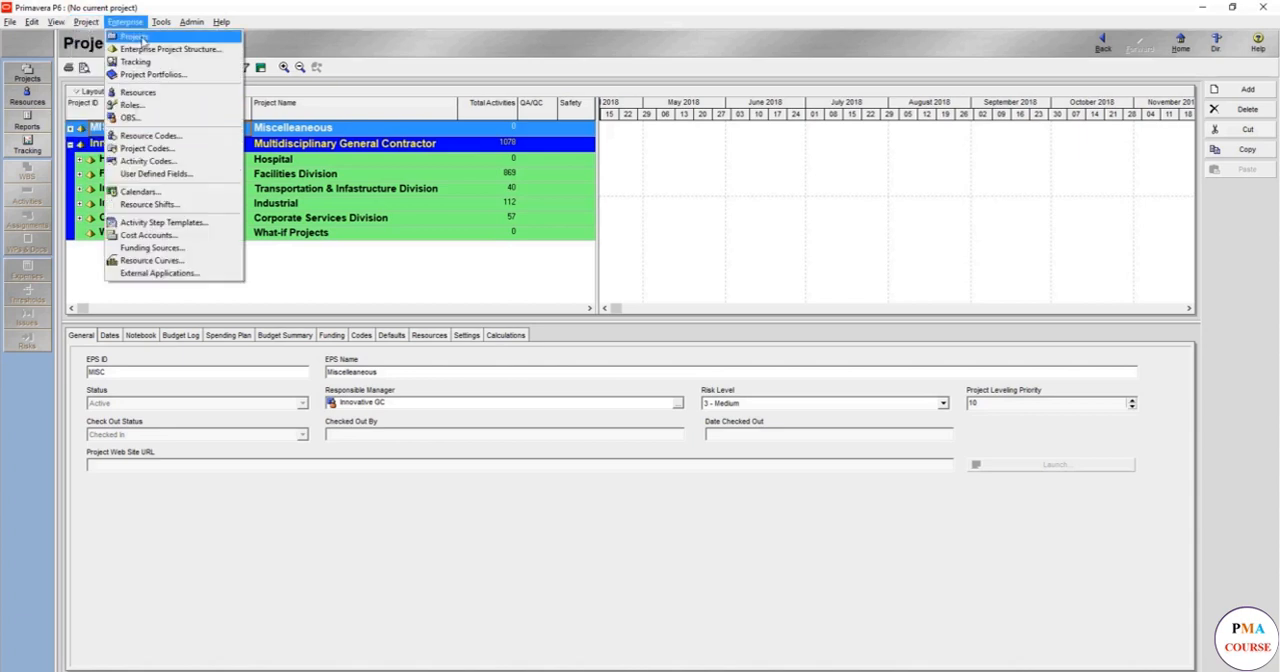
pyautogui.moveTo(147, 161)
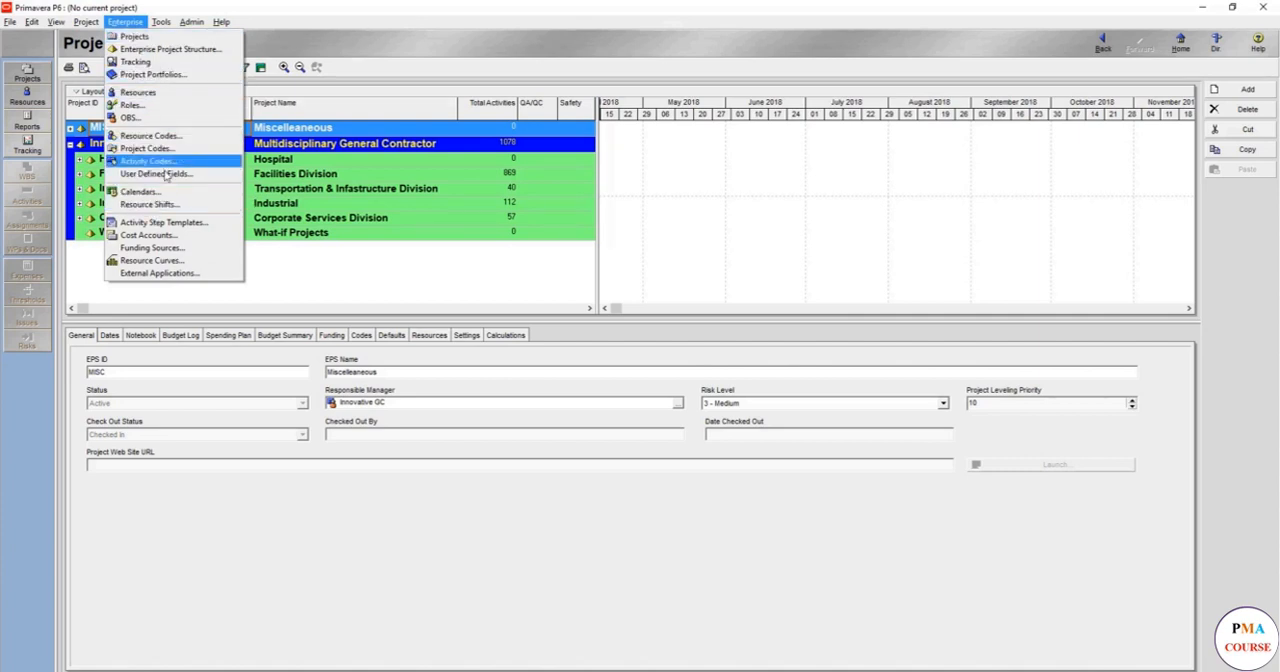
pyautogui.moveTo(130, 117)
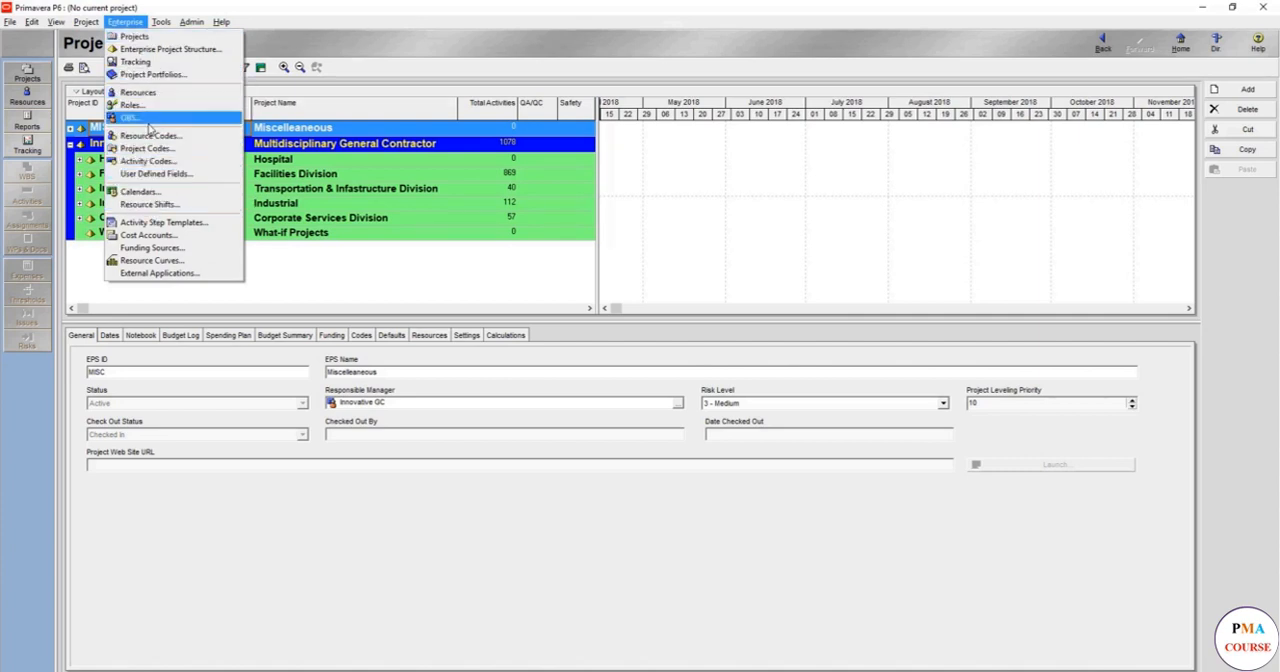
pyautogui.moveTo(152, 74)
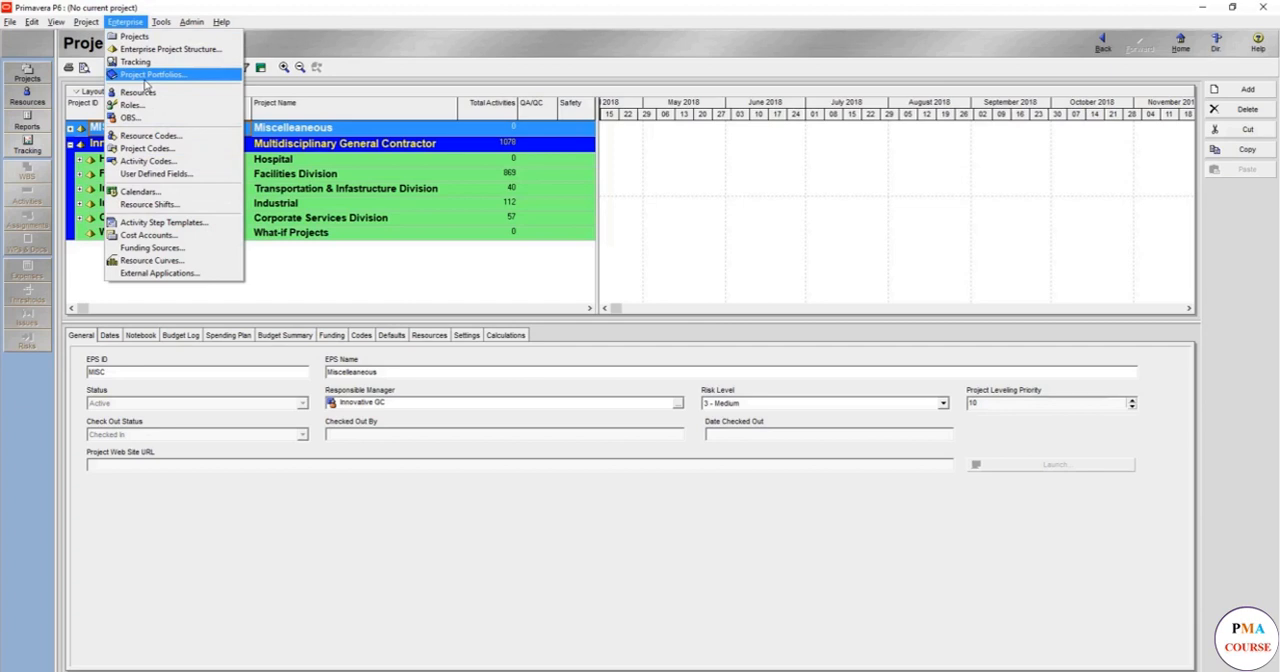
# Browse the Tools menu, then the Admin menu for users, security profiles and currencies.
pyautogui.click(161, 21)
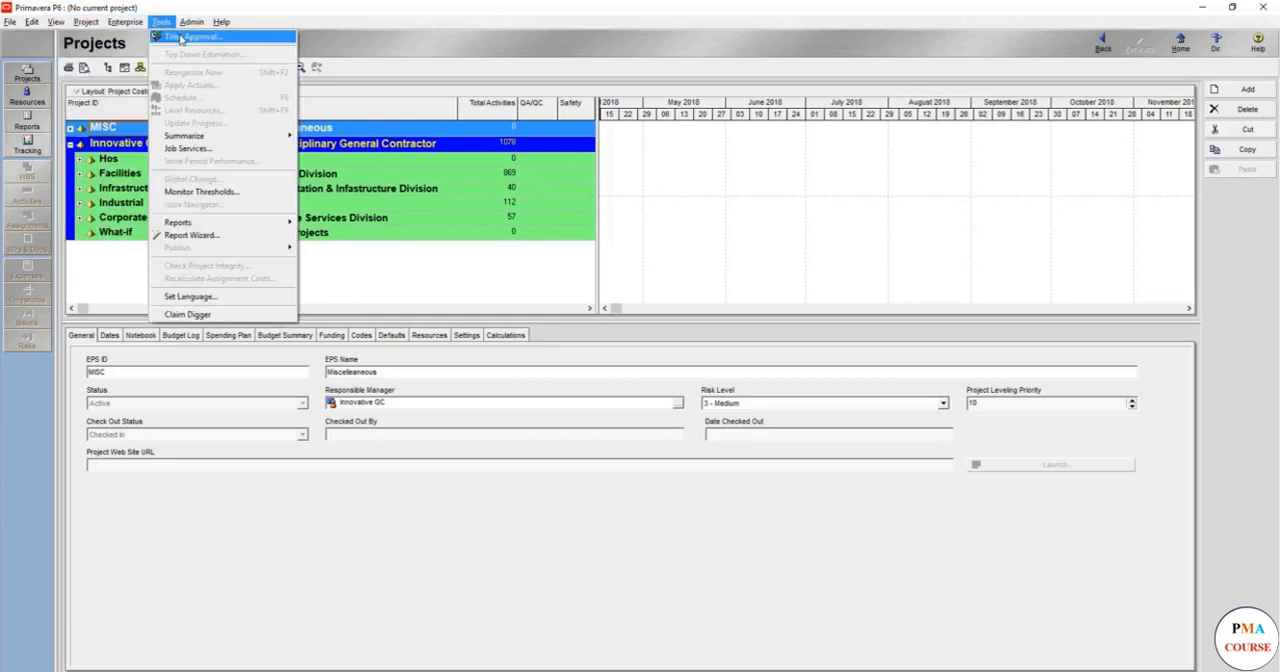
pyautogui.moveTo(195, 74)
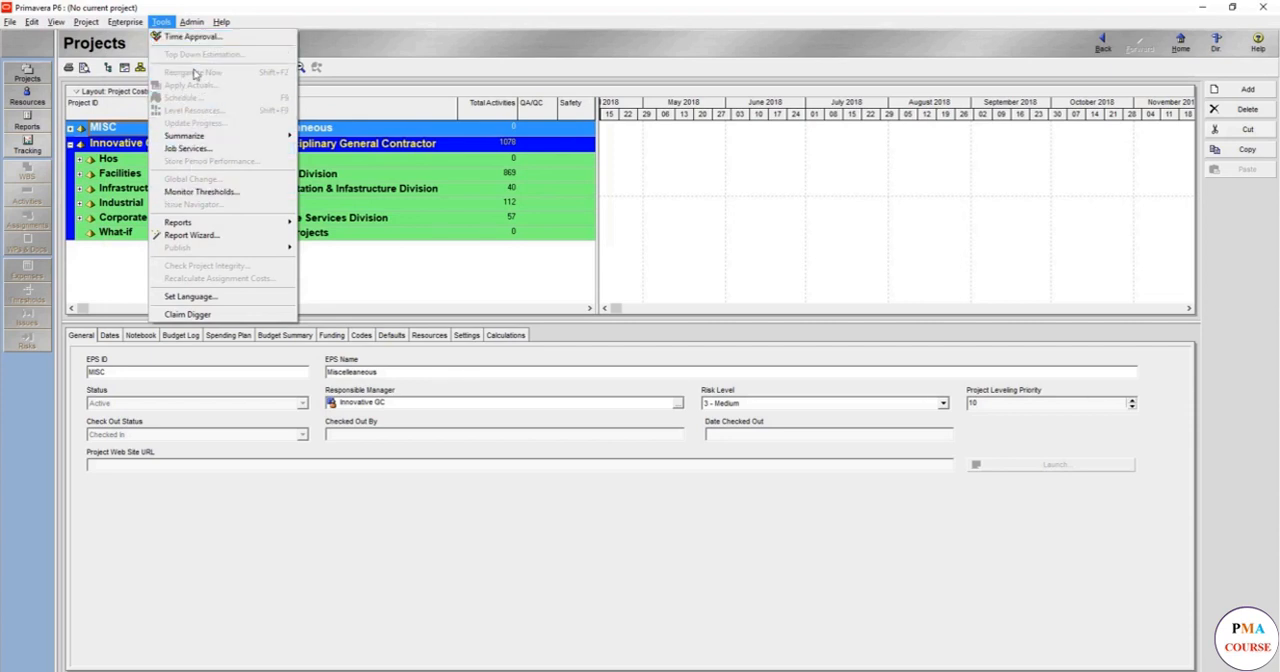
pyautogui.click(191, 21)
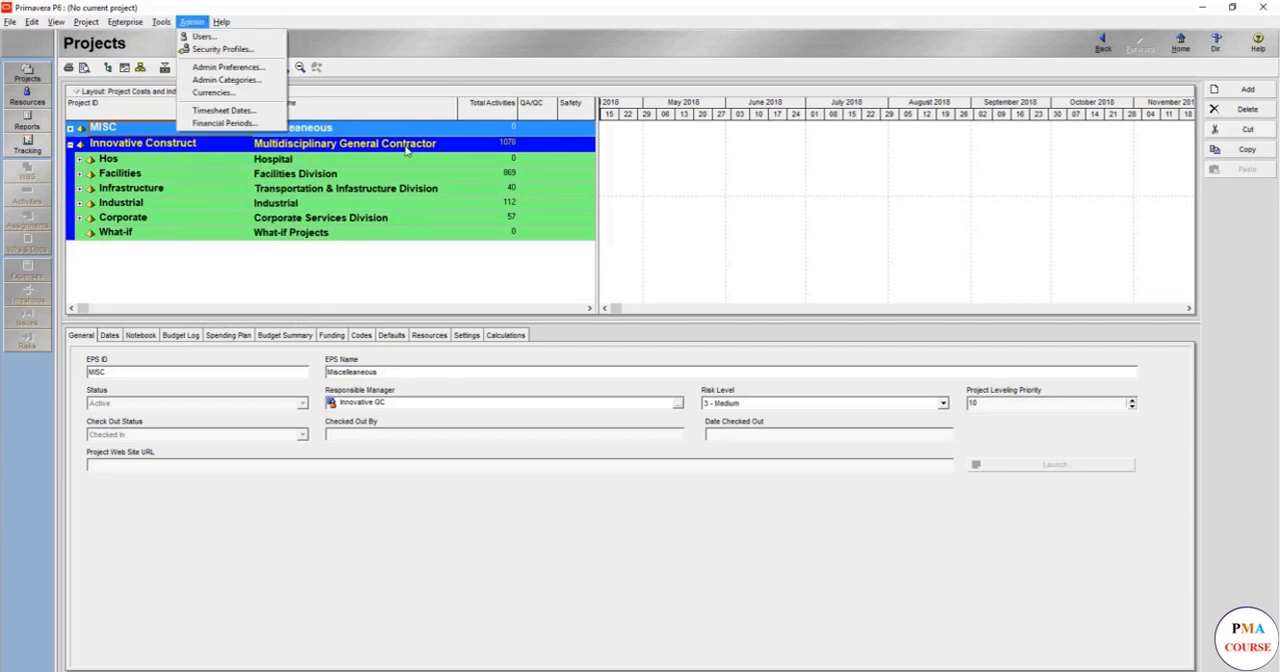